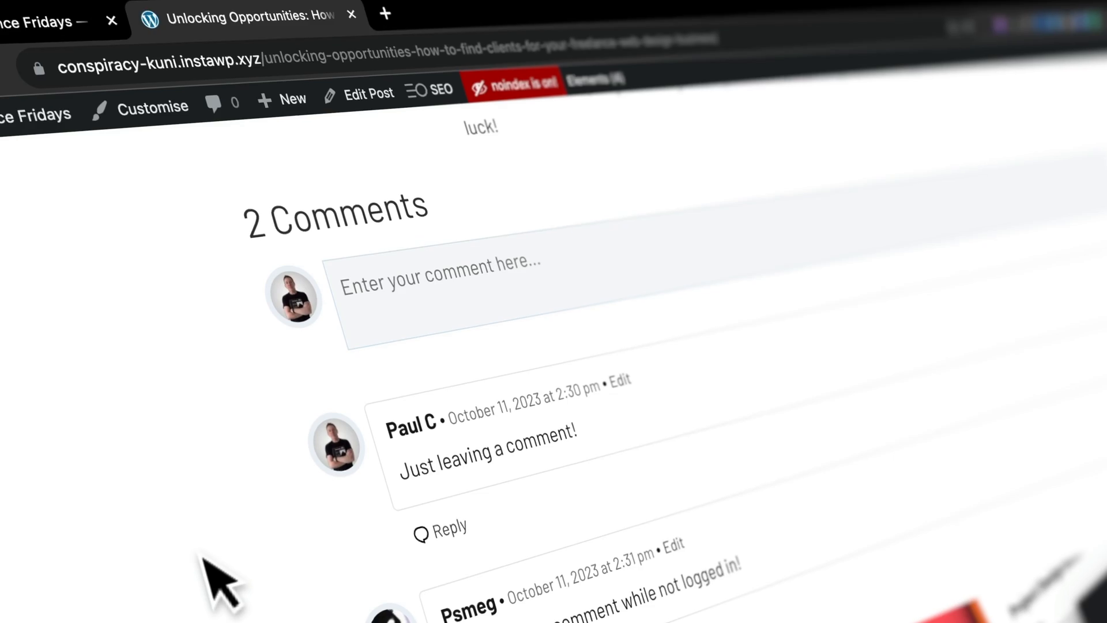
Step: Scroll down through the page to reach the Fluent Comments plugin details
{"action": "scroll", "scroll_direction": "down", "scroll_amount": 3}
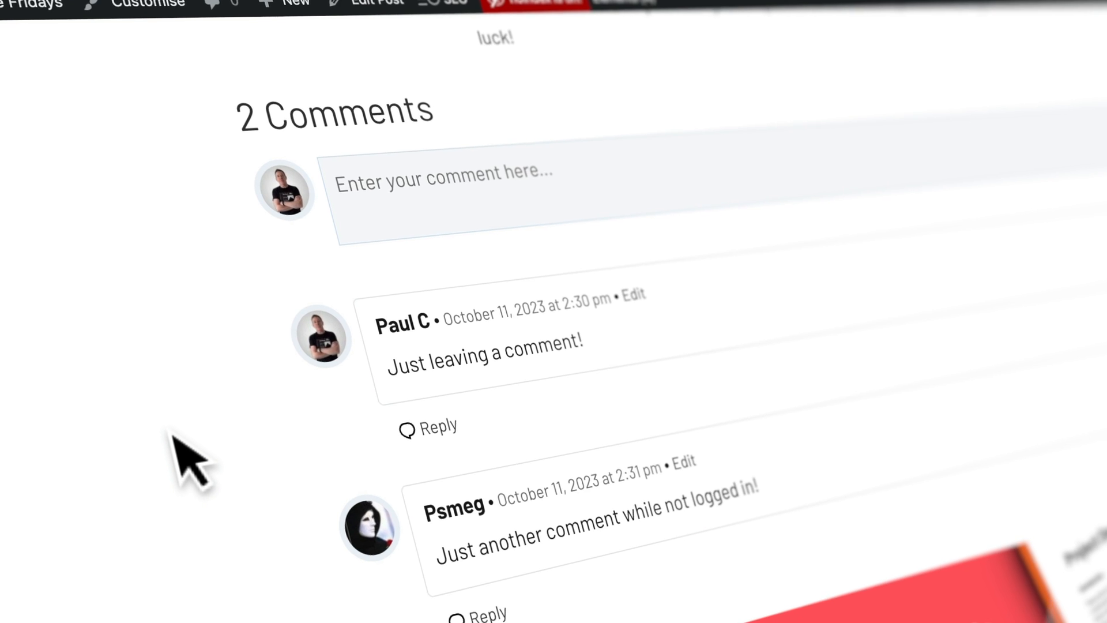
{"action": "scroll", "scroll_direction": "down", "scroll_amount": 3}
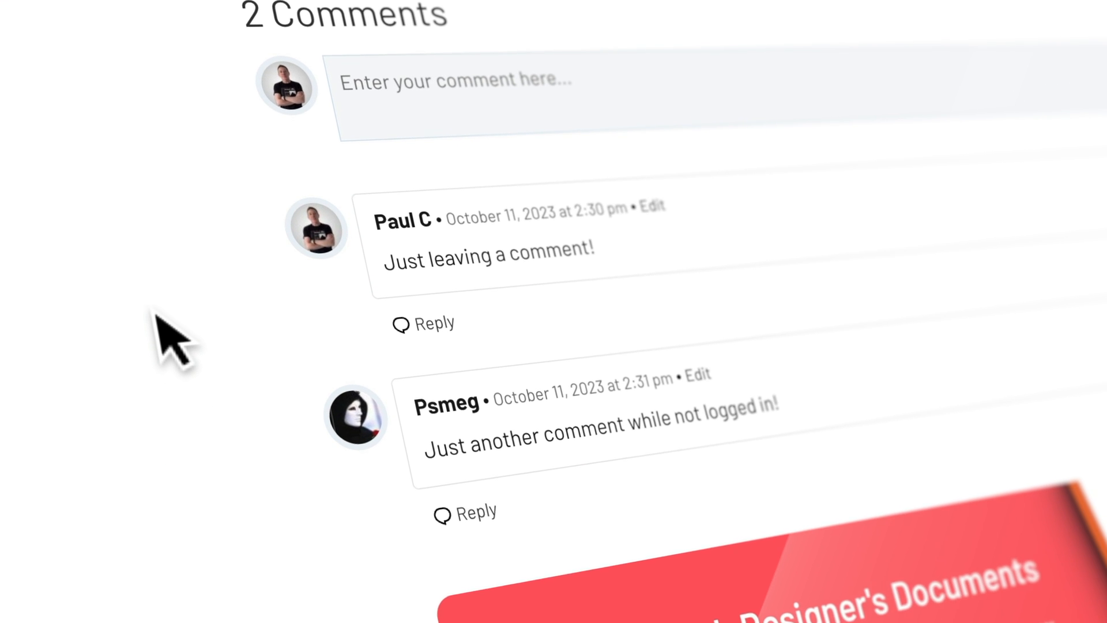
{"action": "scroll", "scroll_direction": "down", "scroll_amount": 3}
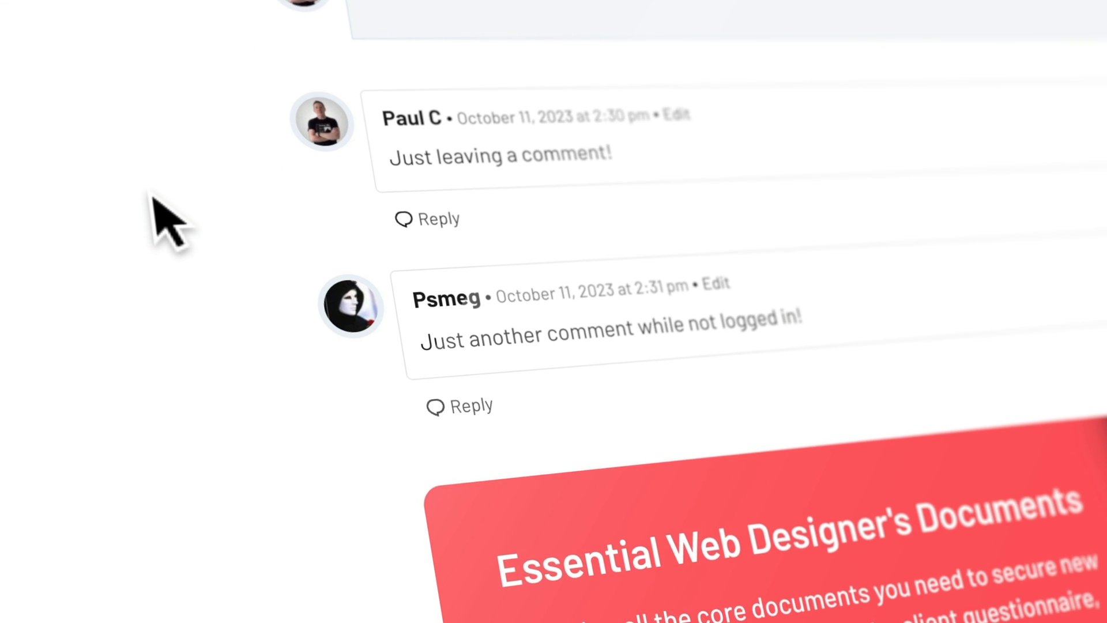
{"action": "scroll", "scroll_direction": "down", "scroll_amount": 3}
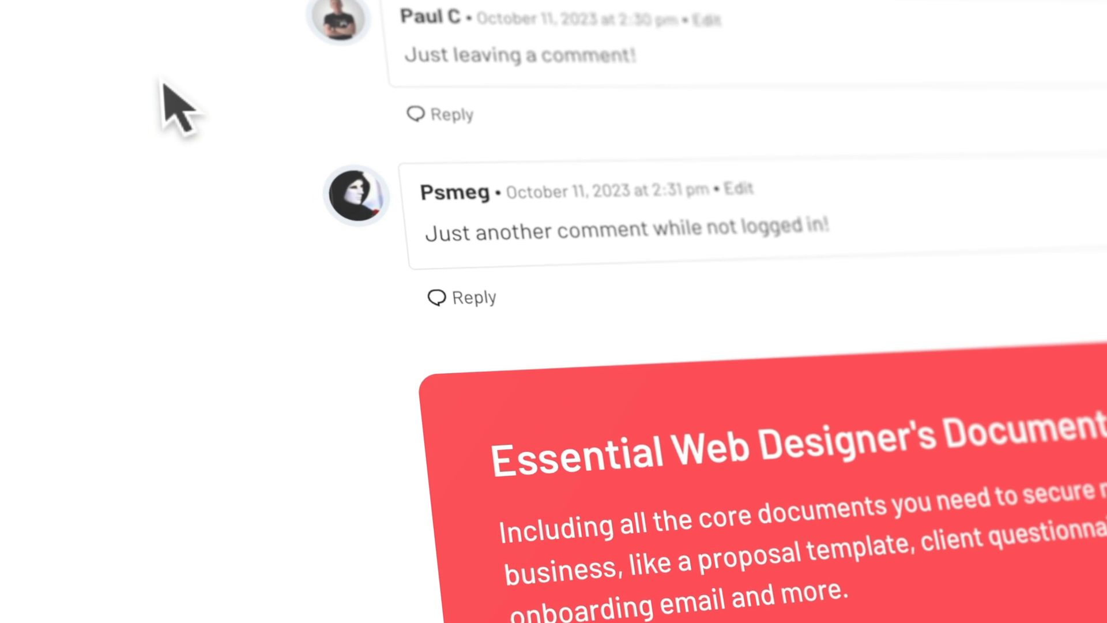
{"action": "scroll", "scroll_direction": "down", "scroll_amount": 3}
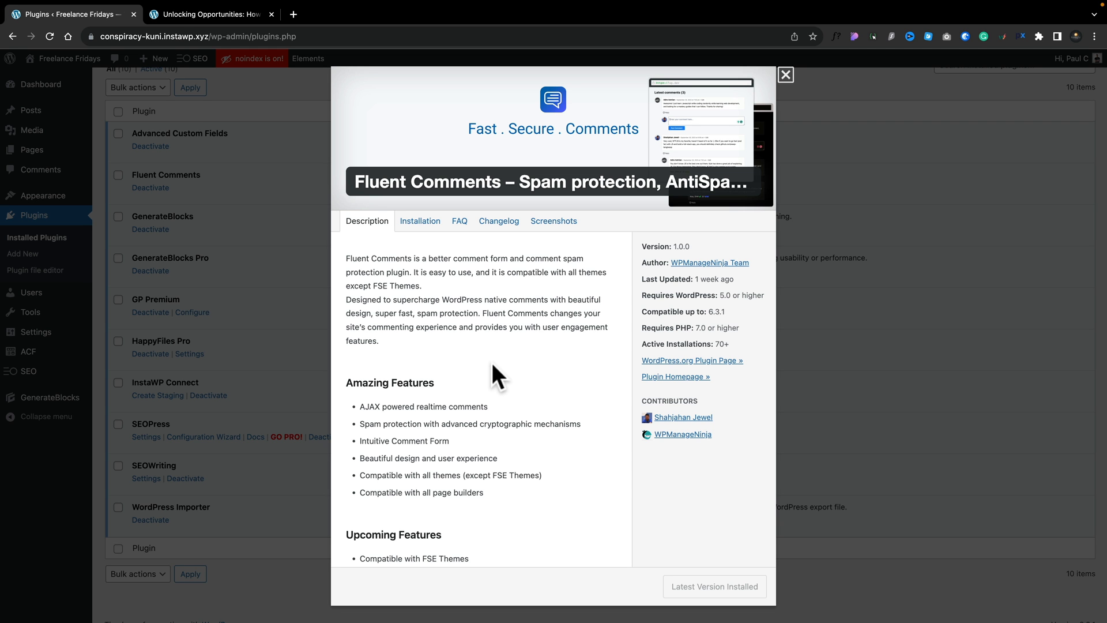
Step: Switch to the 'Unlocking Opportunities' post tab showing its two comments
{"action": "left_click", "coordinate": [209, 14]}
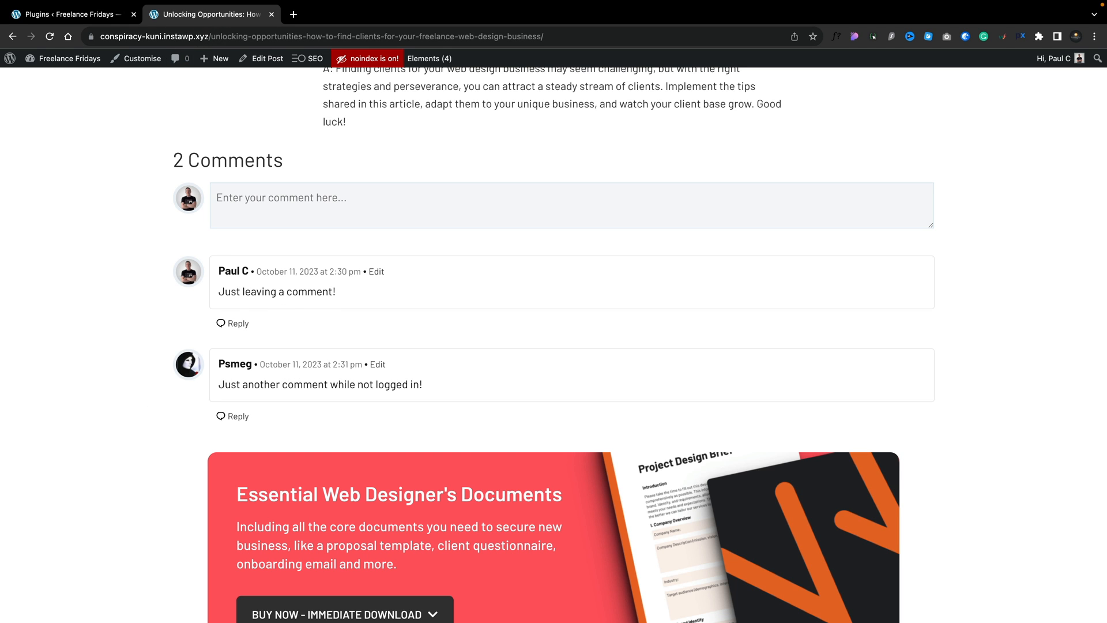
{"action": "mouse_move", "coordinate": [263, 296]}
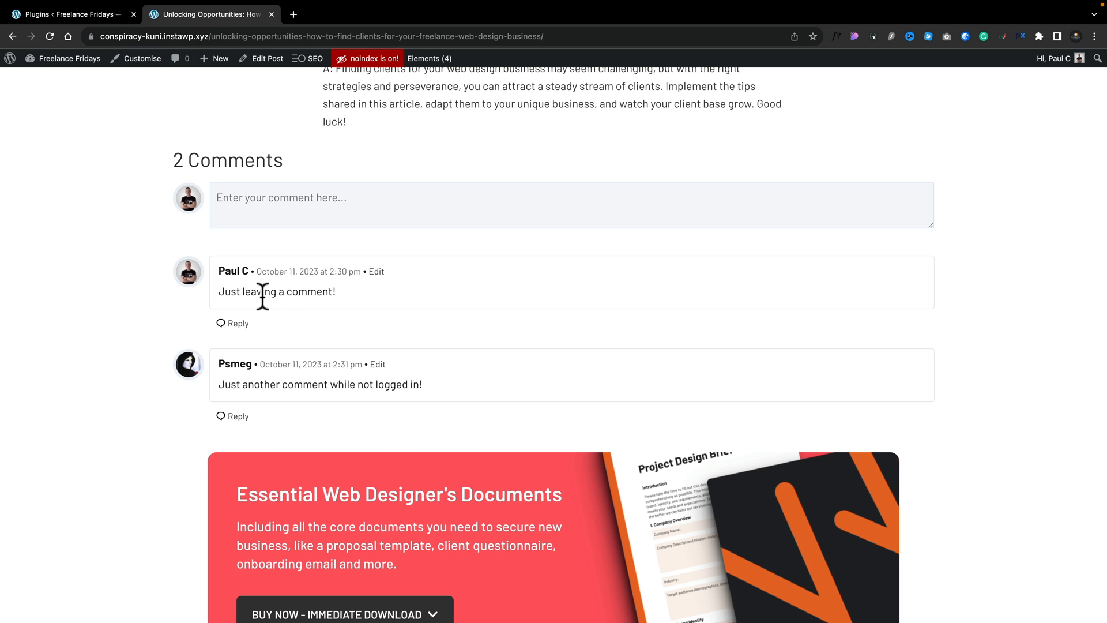
Step: Scroll the comments, then return to the Plugins tab with Fluent Comments details
{"action": "scroll", "scroll_direction": "down", "scroll_amount": 3}
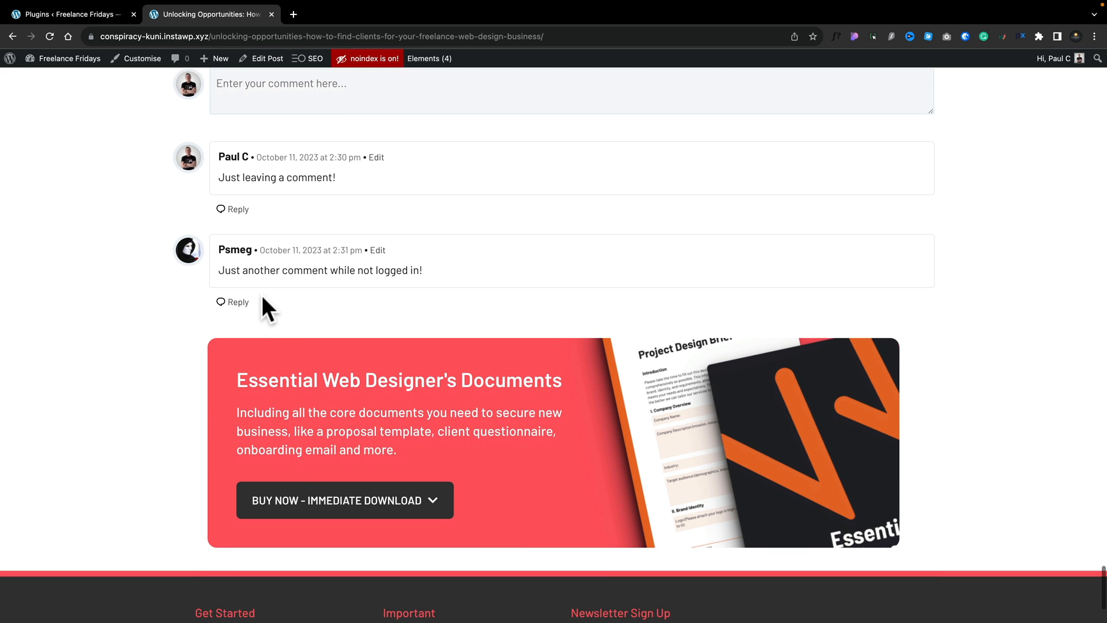
{"action": "scroll", "scroll_direction": "up", "scroll_amount": 3}
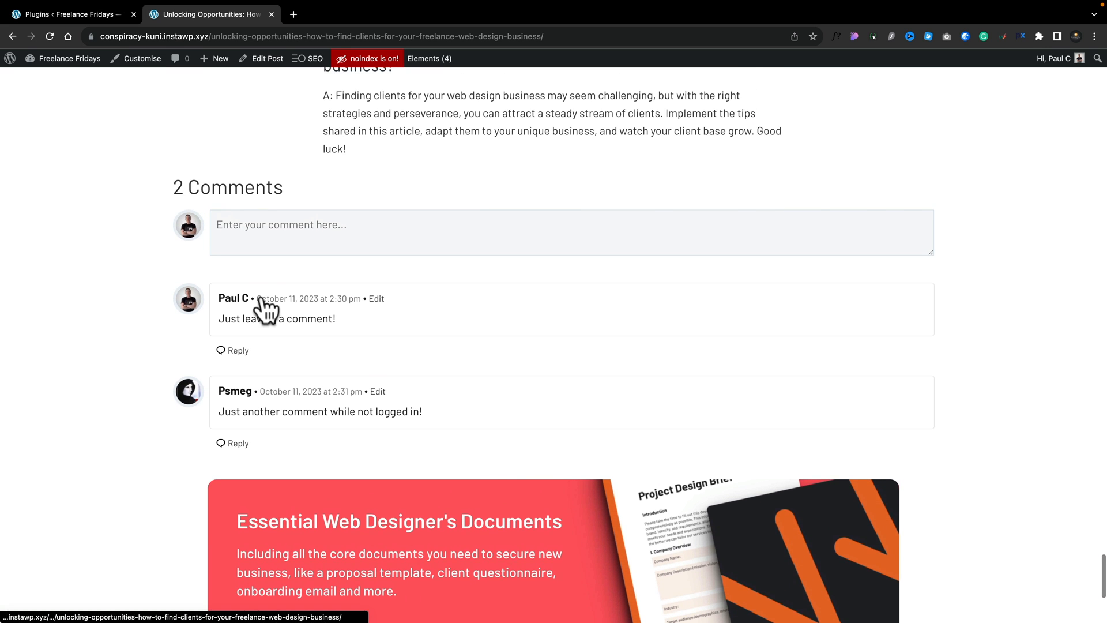
{"action": "left_click", "coordinate": [67, 14]}
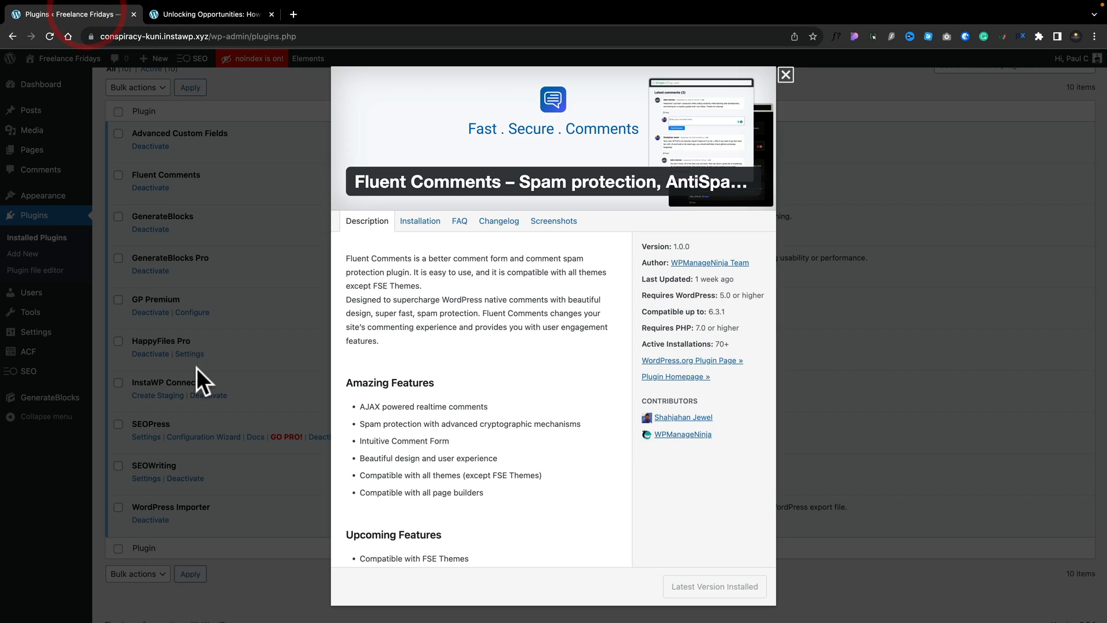
Step: Close the Fluent Comments details modal to reveal the installed plugins list
{"action": "scroll", "scroll_direction": "down", "scroll_amount": 3}
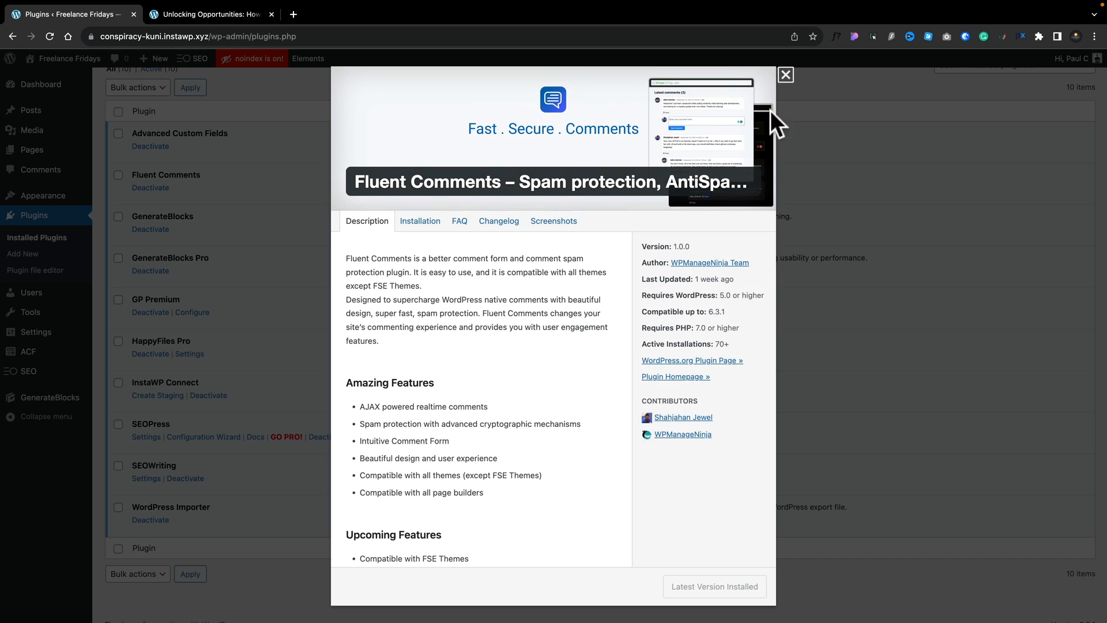
{"action": "left_click", "coordinate": [784, 75]}
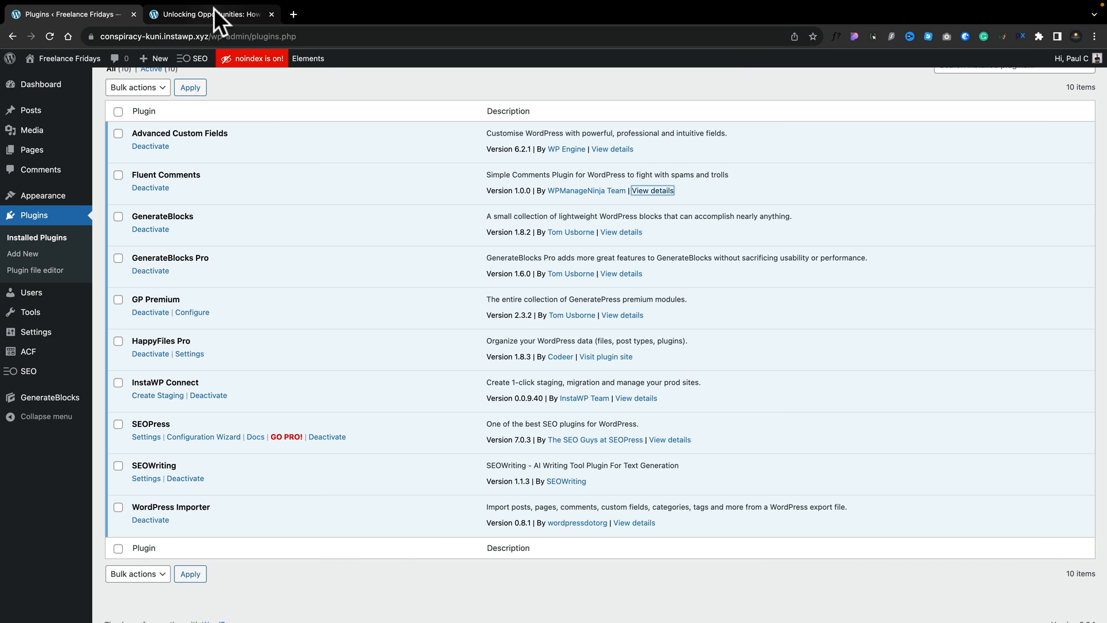
Step: Post the comment 'Whoohoo, test comment a go go!' on the blog post
{"action": "left_click", "coordinate": [205, 14]}
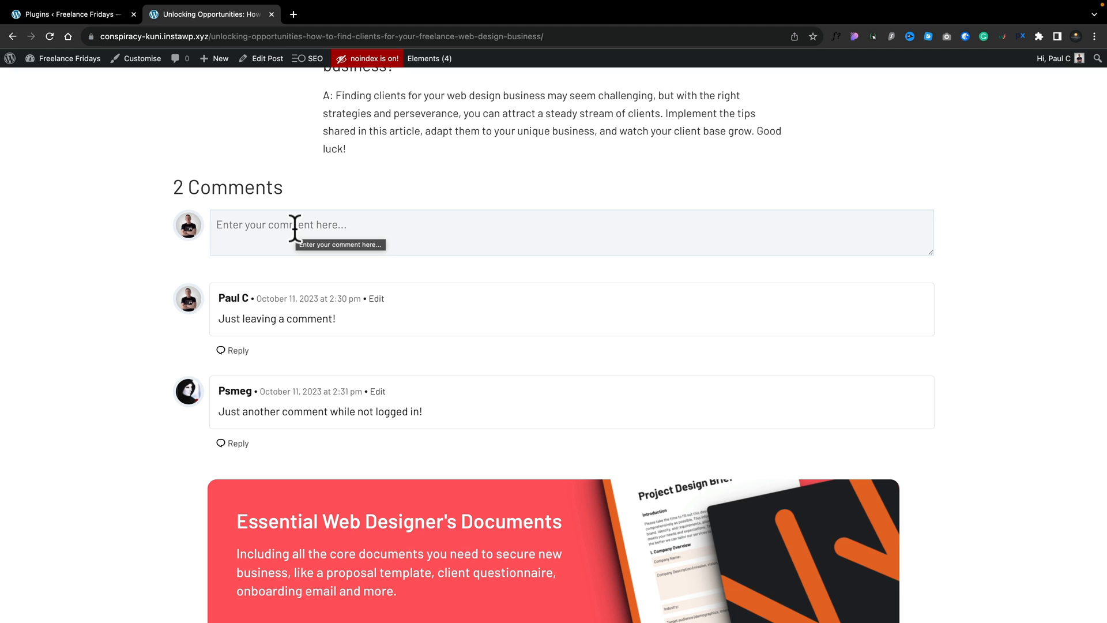
{"action": "left_click", "coordinate": [295, 228]}
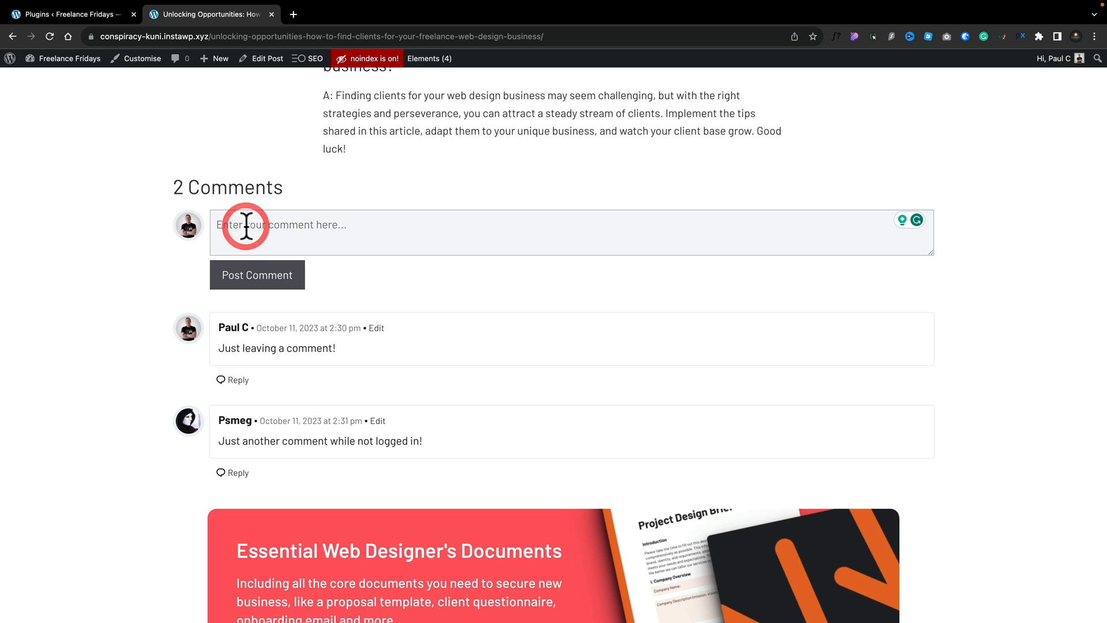
{"action": "type", "text": "Whoohoo, test comment a go"}
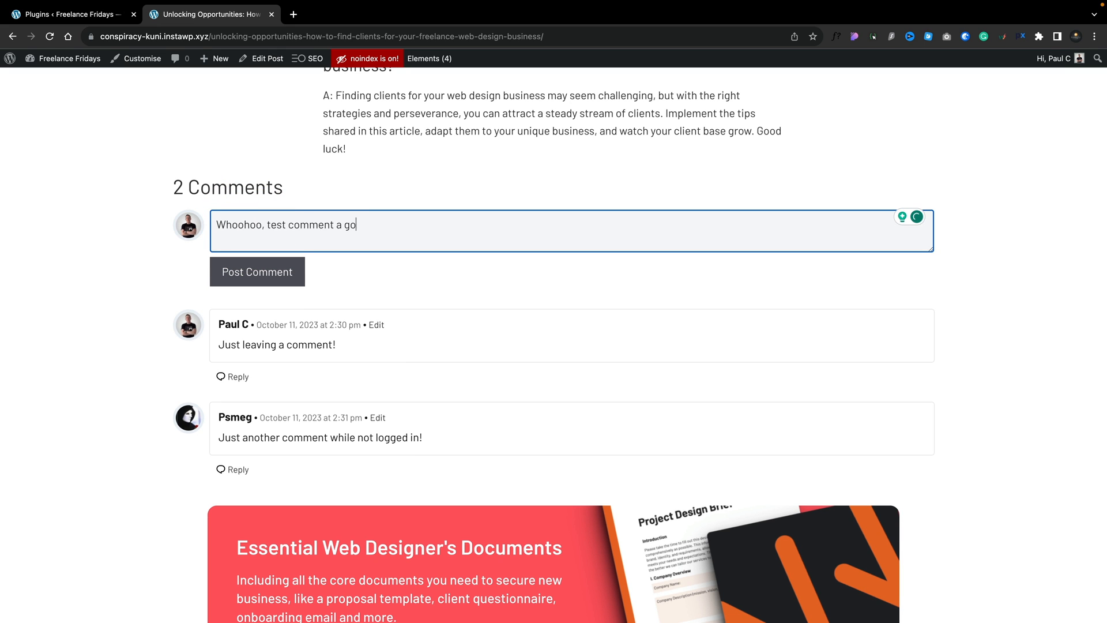
{"action": "type", "text": "go!"}
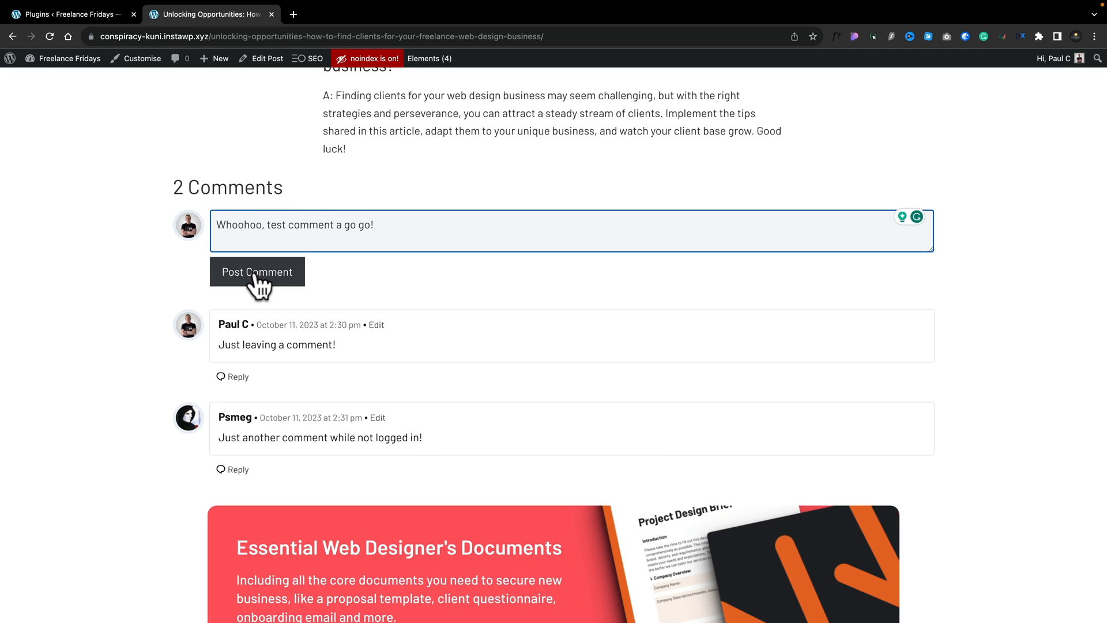
{"action": "left_click", "coordinate": [257, 271]}
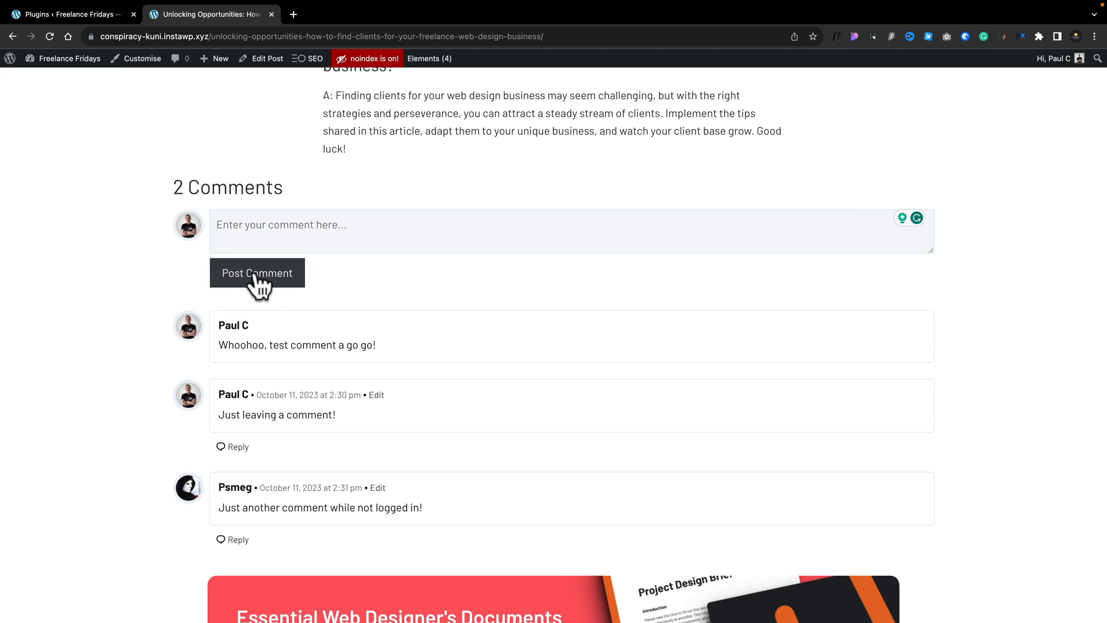
{"action": "mouse_move", "coordinate": [248, 547]}
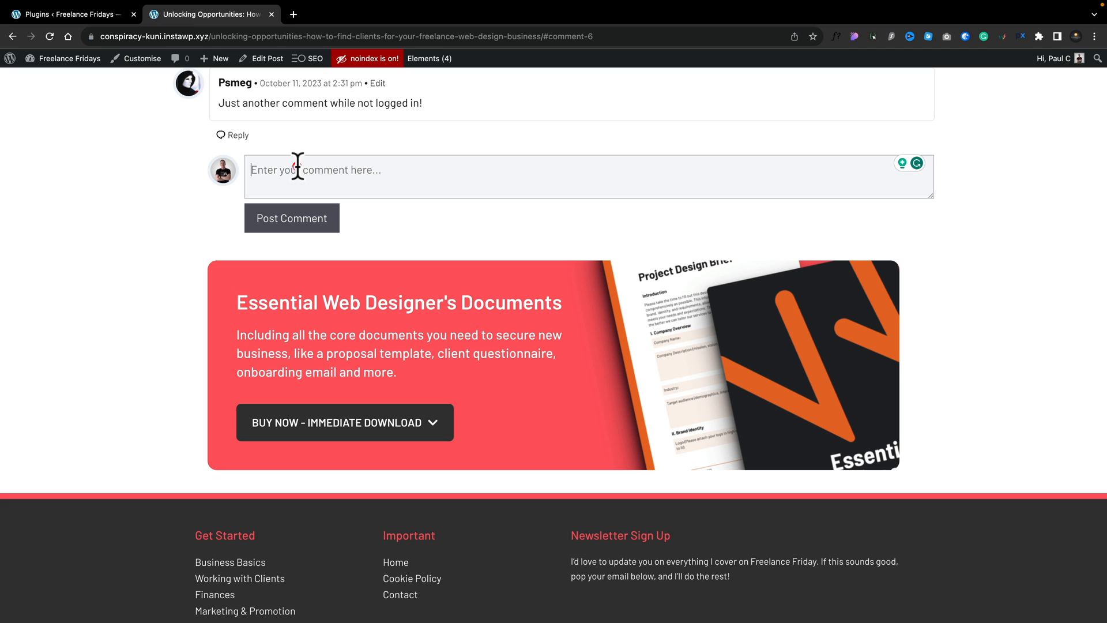
Step: Post 'Just a reply test!' as a reply to Psmeg's comment
{"action": "type", "text": "Just a reply test!"}
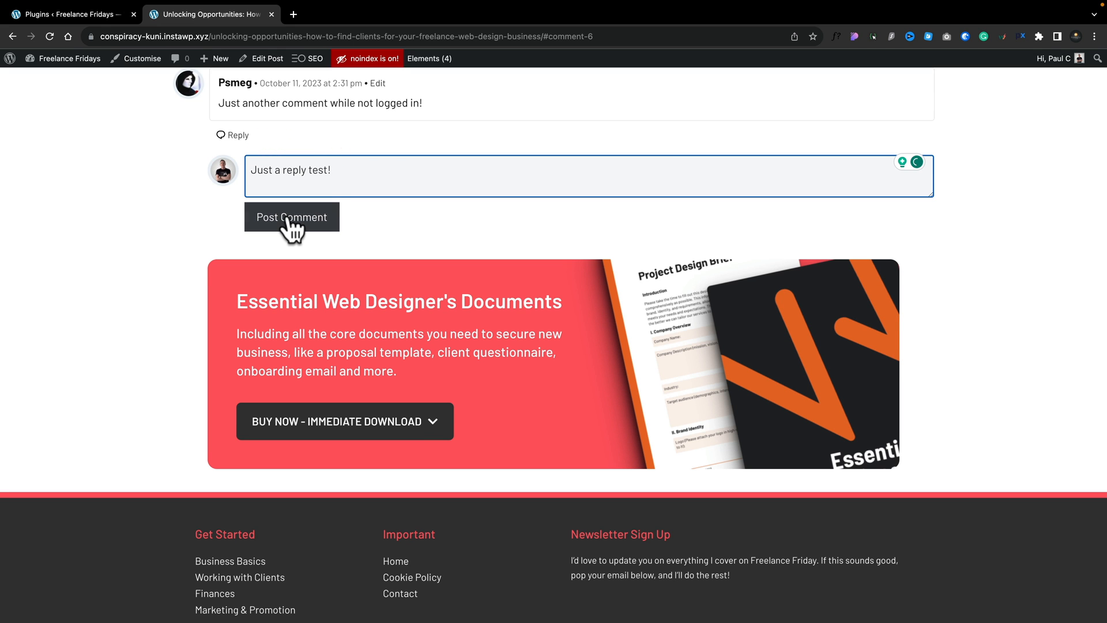
{"action": "left_click", "coordinate": [292, 216]}
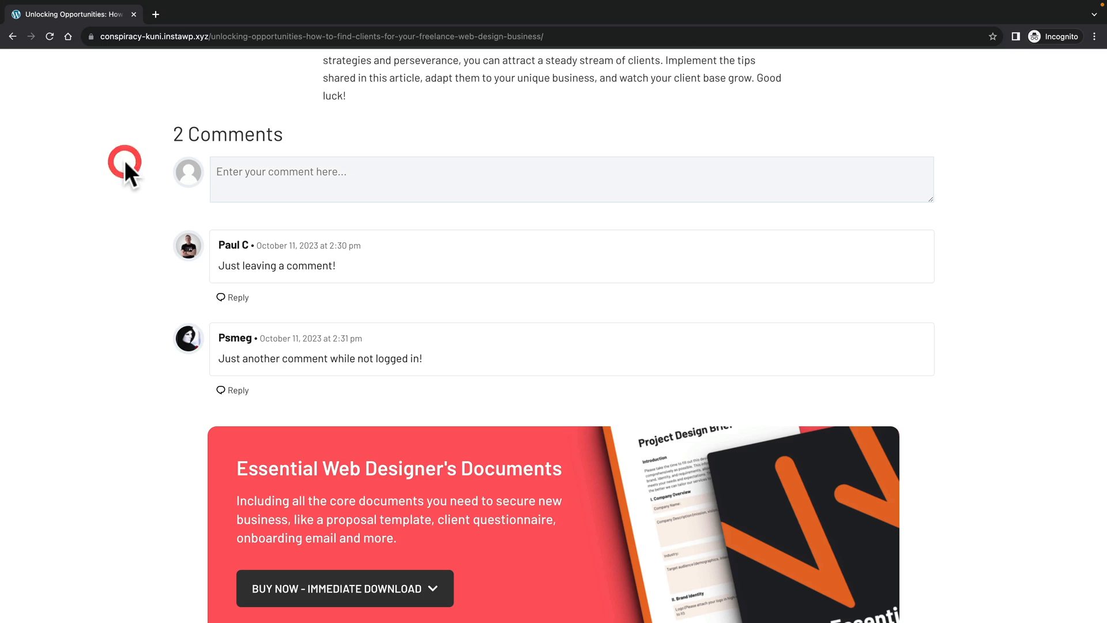
Step: Reload the post page to show all four comments
{"action": "left_click", "coordinate": [49, 36]}
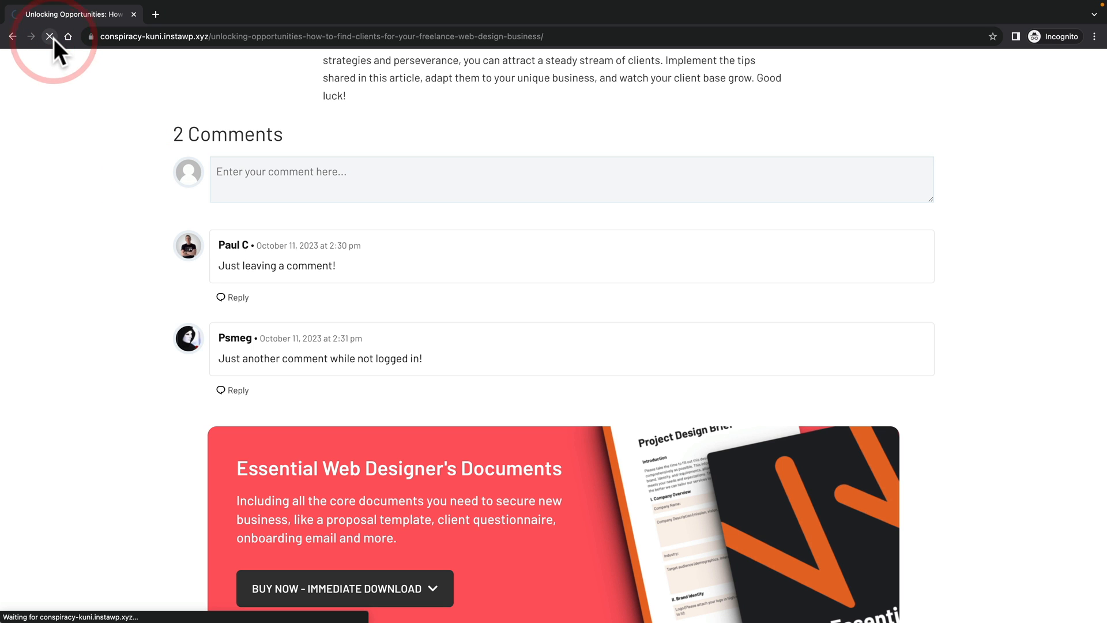
{"action": "left_click", "coordinate": [50, 35]}
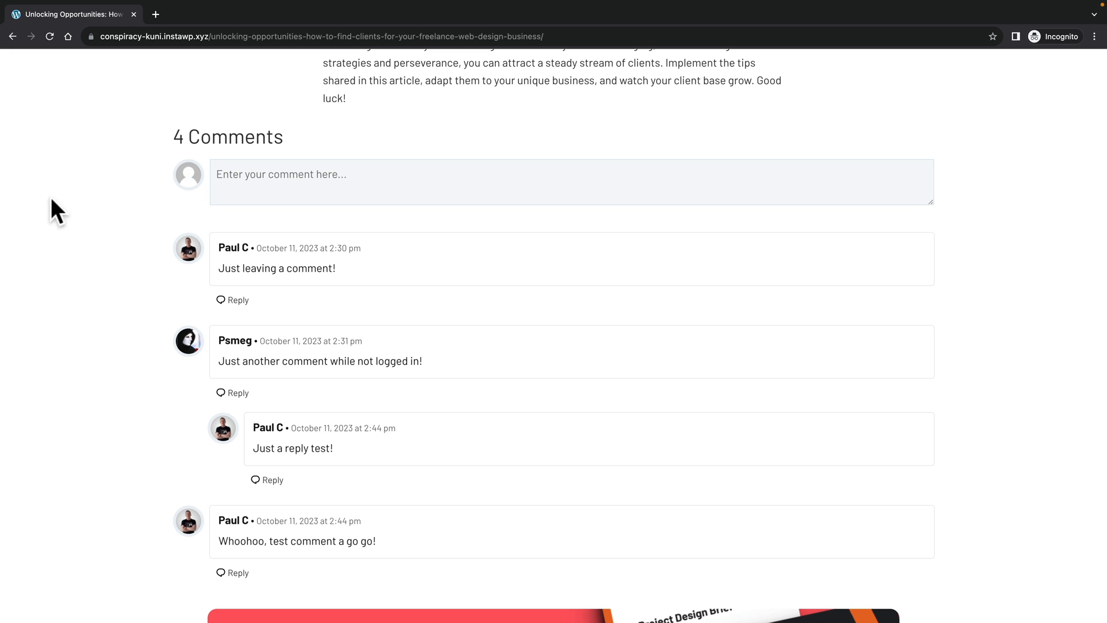
{"action": "mouse_move", "coordinate": [263, 174]}
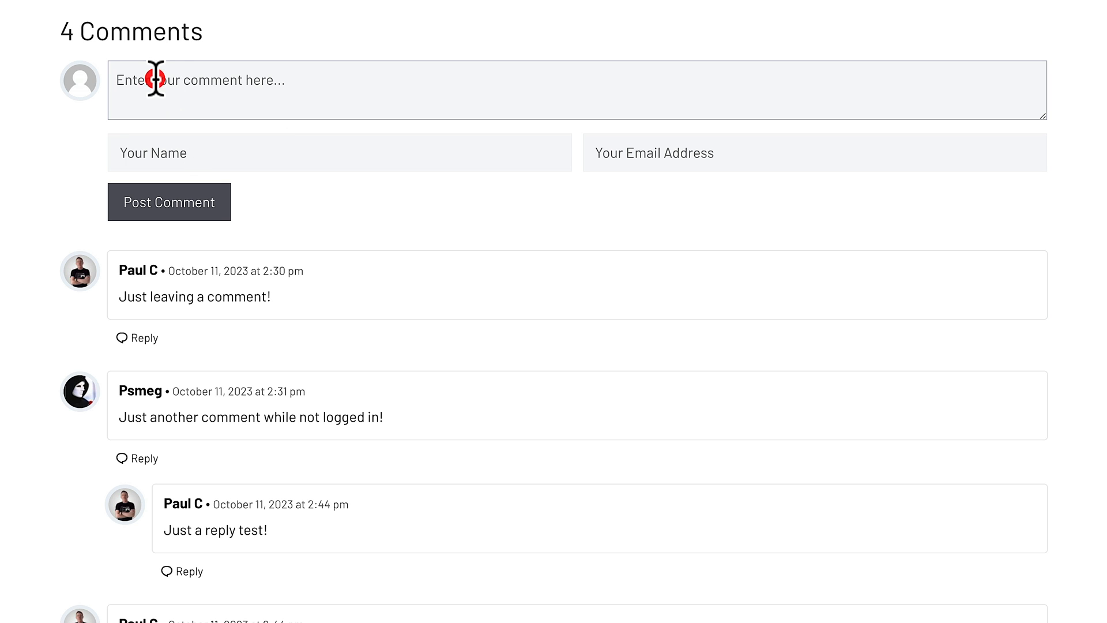
Step: Submit the guest comment 'Another incognito comment test!' with name and email after the required-fields error
{"action": "type", "text": "Another ingo"}
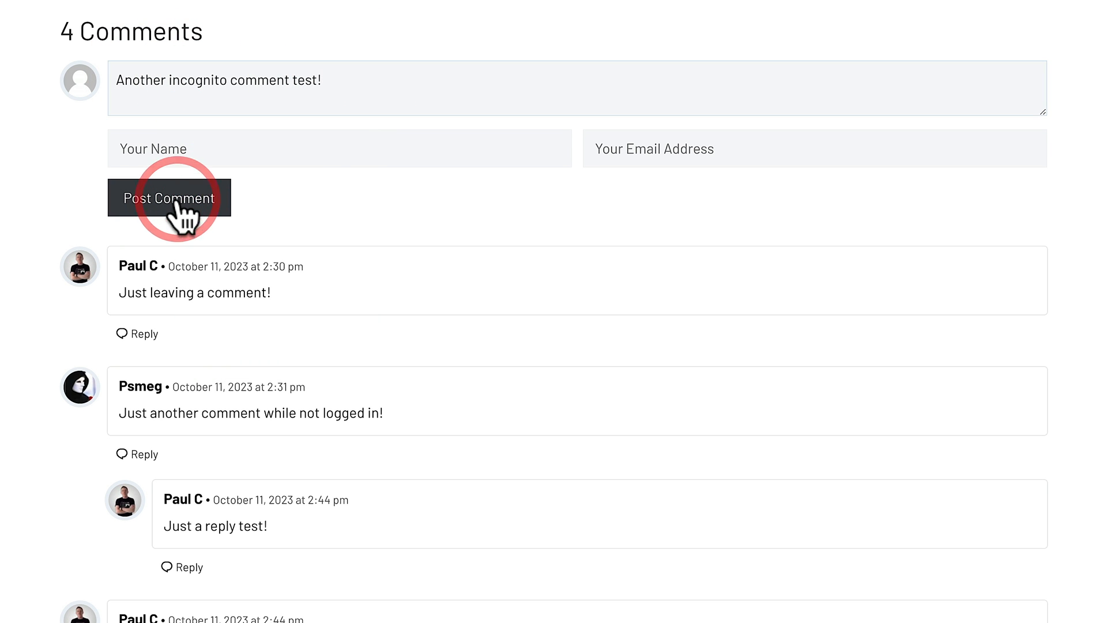
{"action": "left_click", "coordinate": [169, 197]}
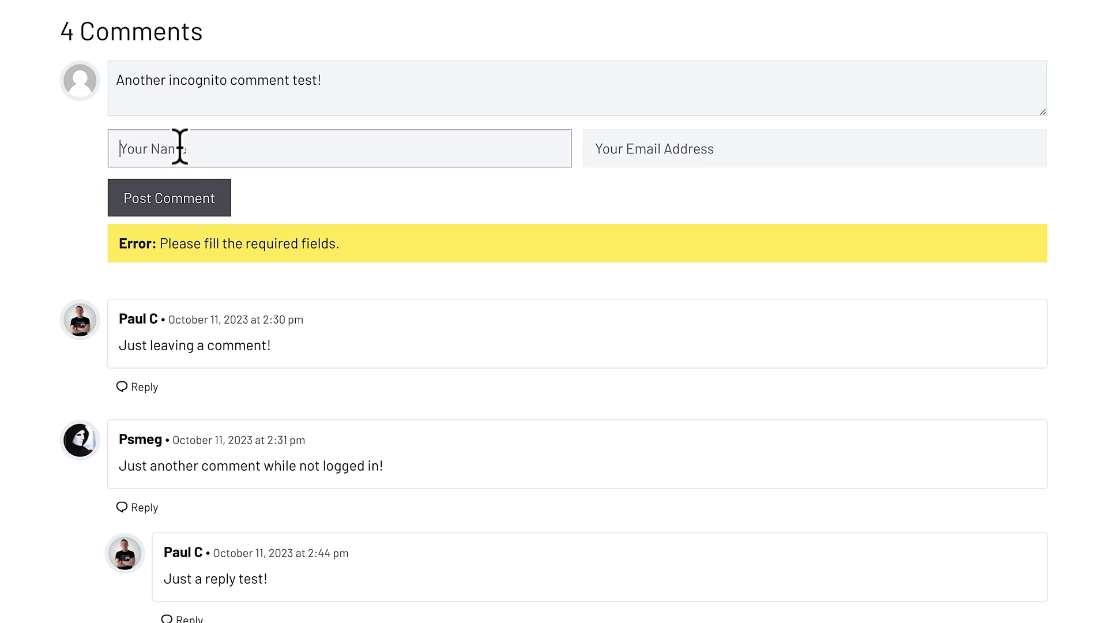
{"action": "type", "text": "no@email.com"}
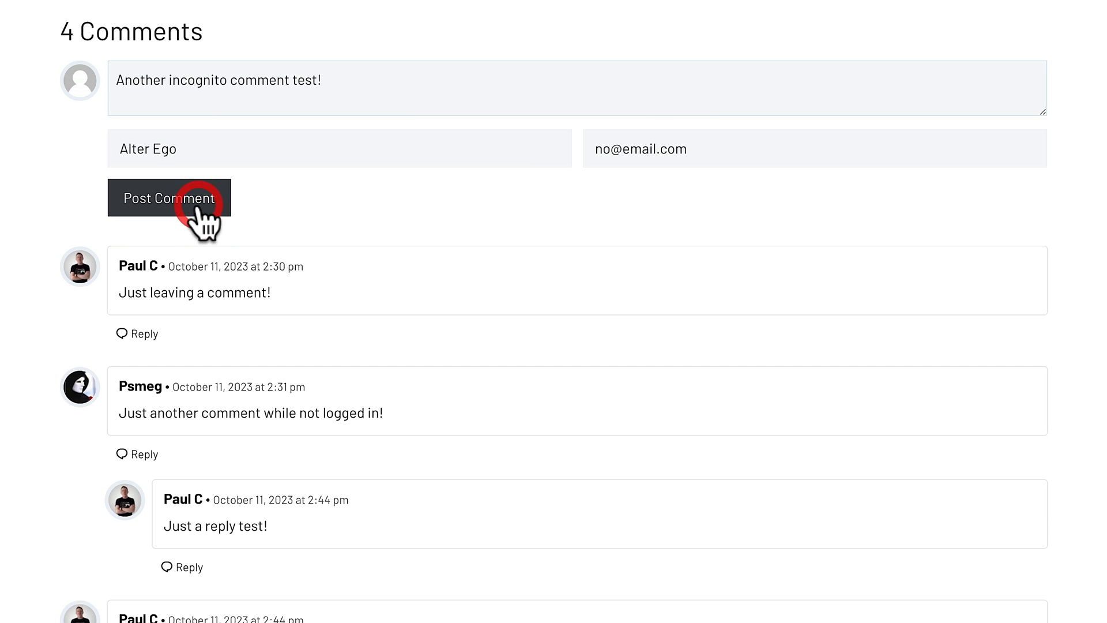
{"action": "left_click", "coordinate": [168, 198]}
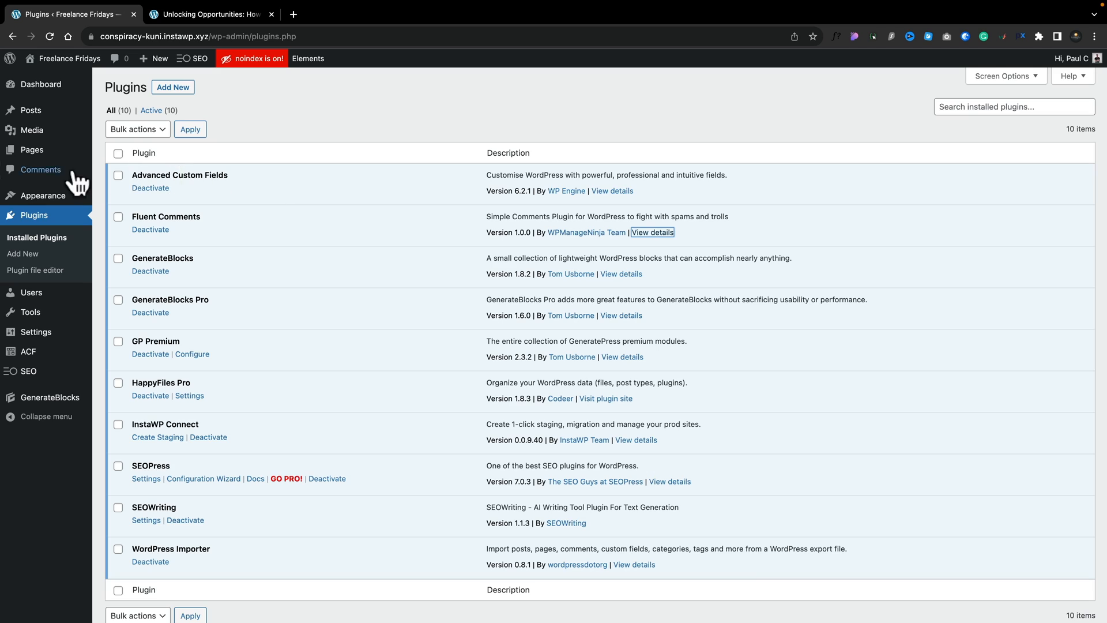
Step: Approve Alter Ego's pending guest comment from the admin Comments list
{"action": "left_click", "coordinate": [40, 169]}
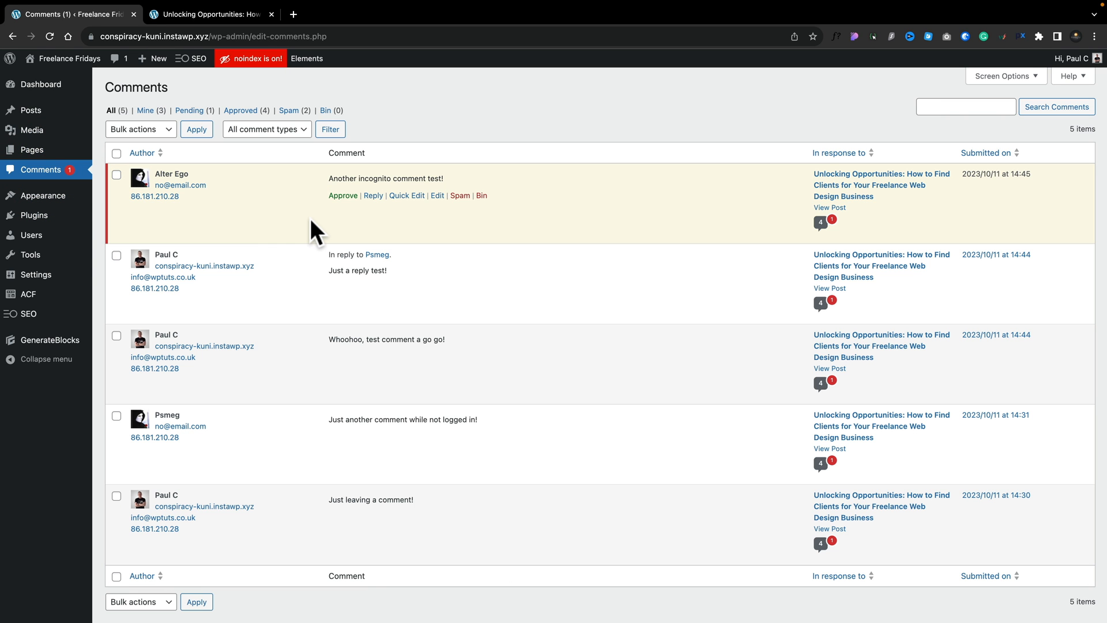
{"action": "mouse_move", "coordinate": [207, 247]}
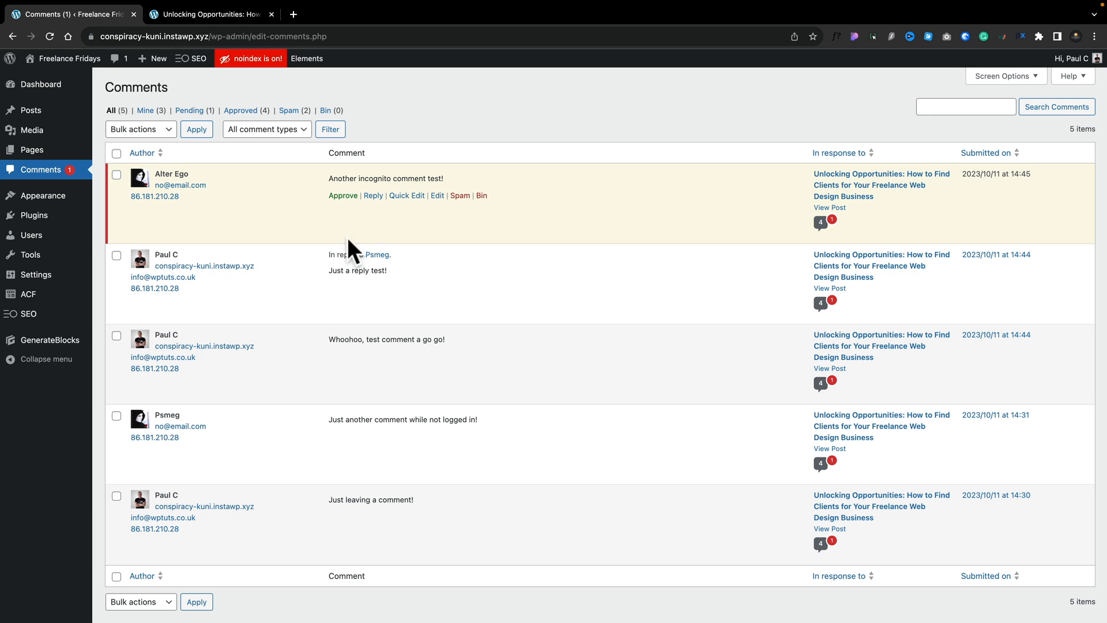
{"action": "mouse_move", "coordinate": [270, 200]}
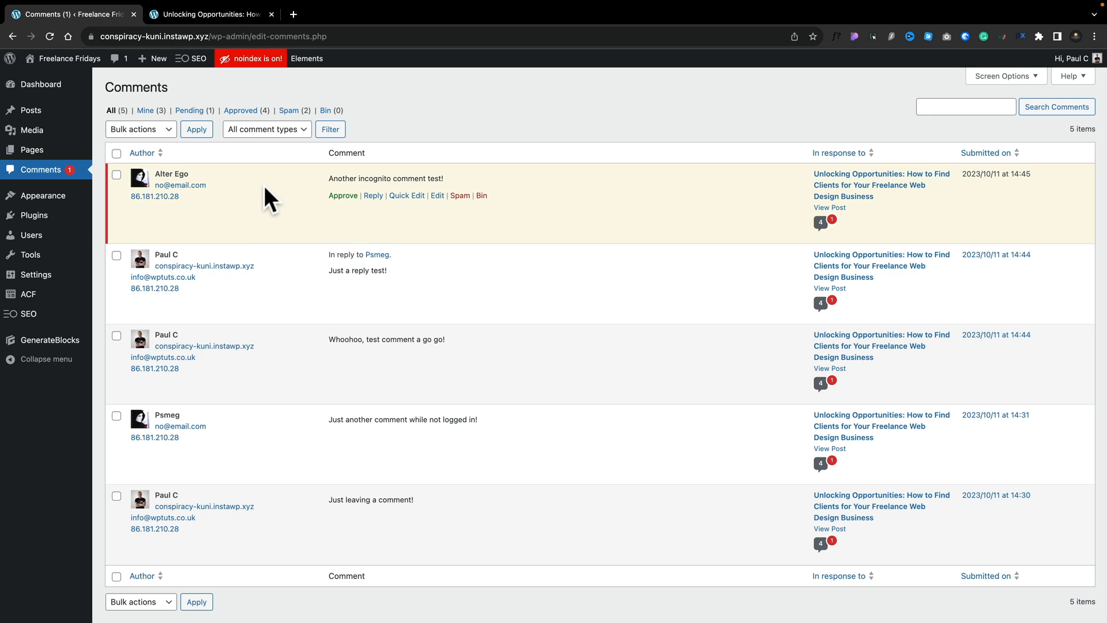
{"action": "mouse_move", "coordinate": [366, 236]}
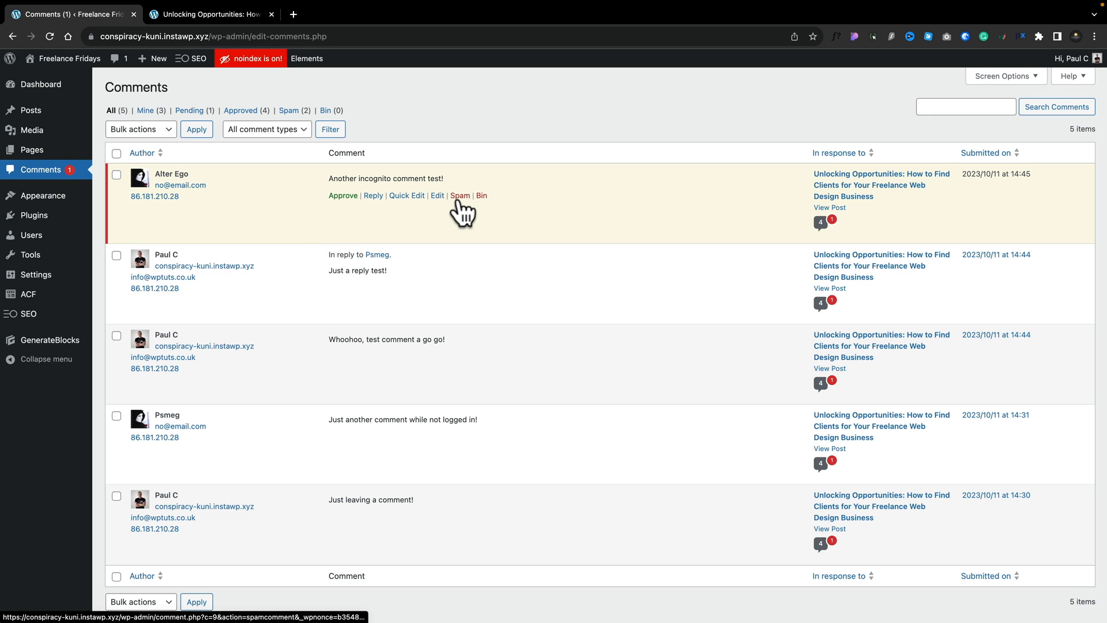
{"action": "mouse_move", "coordinate": [343, 196]}
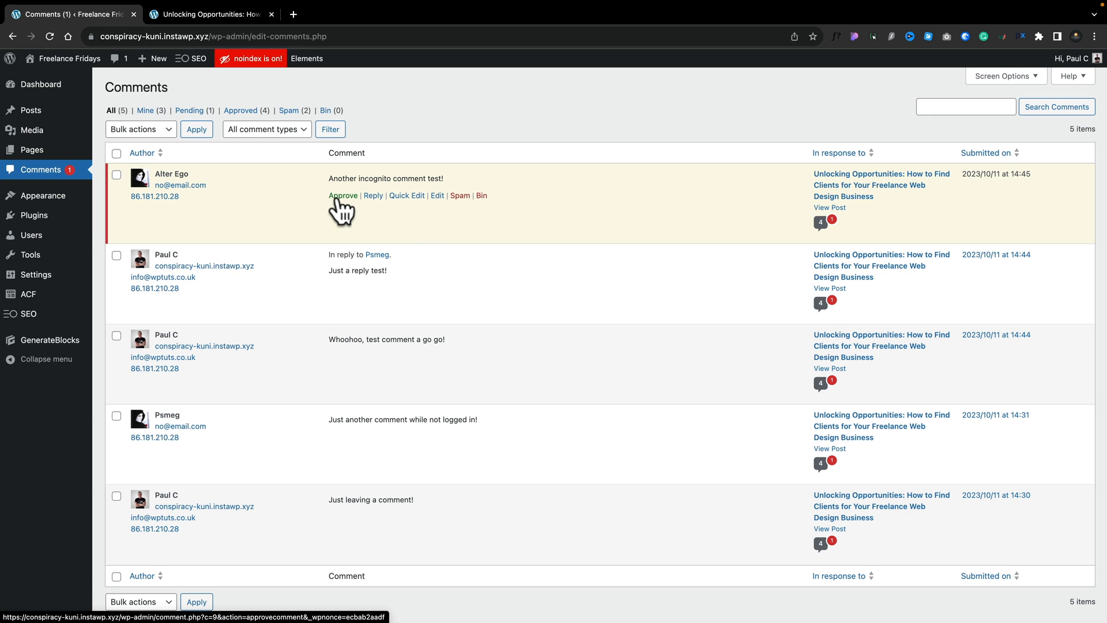
{"action": "left_click", "coordinate": [438, 195]}
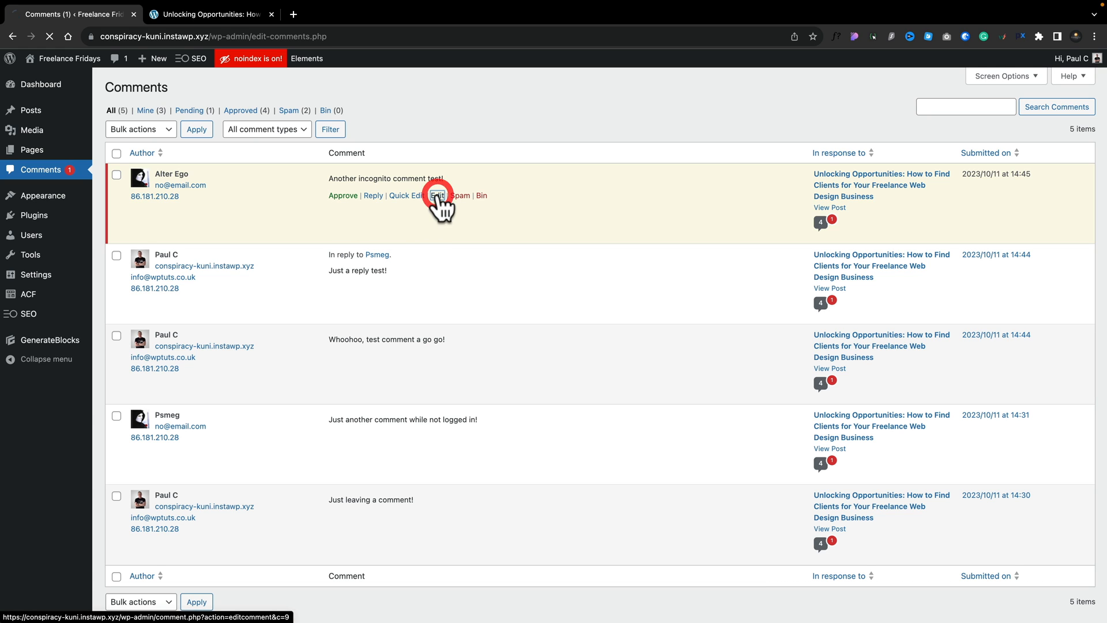
{"action": "left_click", "coordinate": [438, 195]}
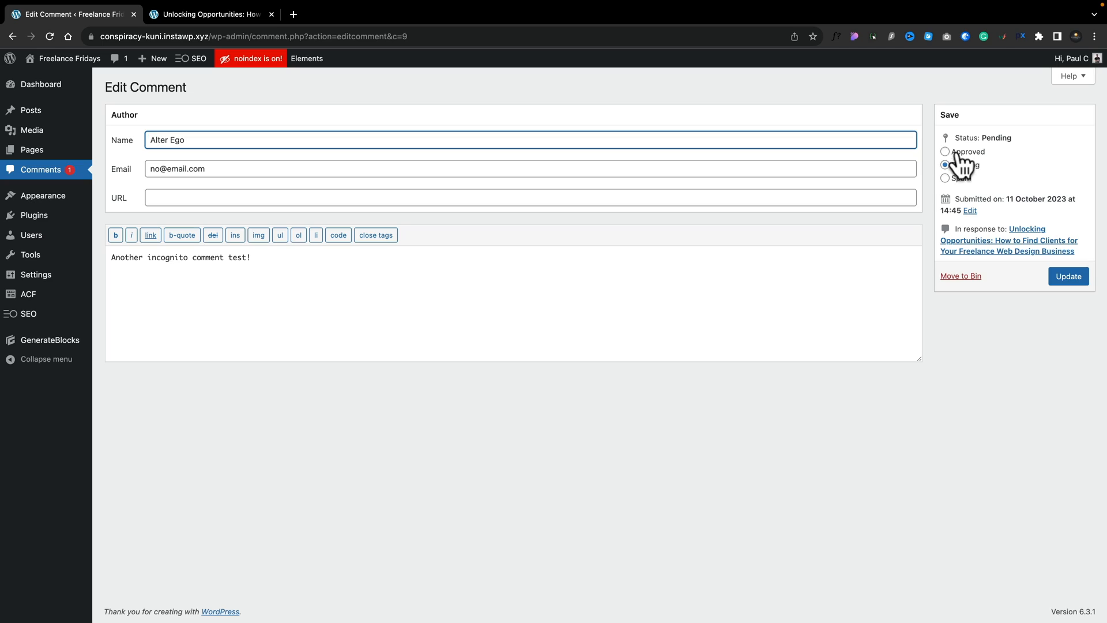
{"action": "left_click", "coordinate": [944, 151]}
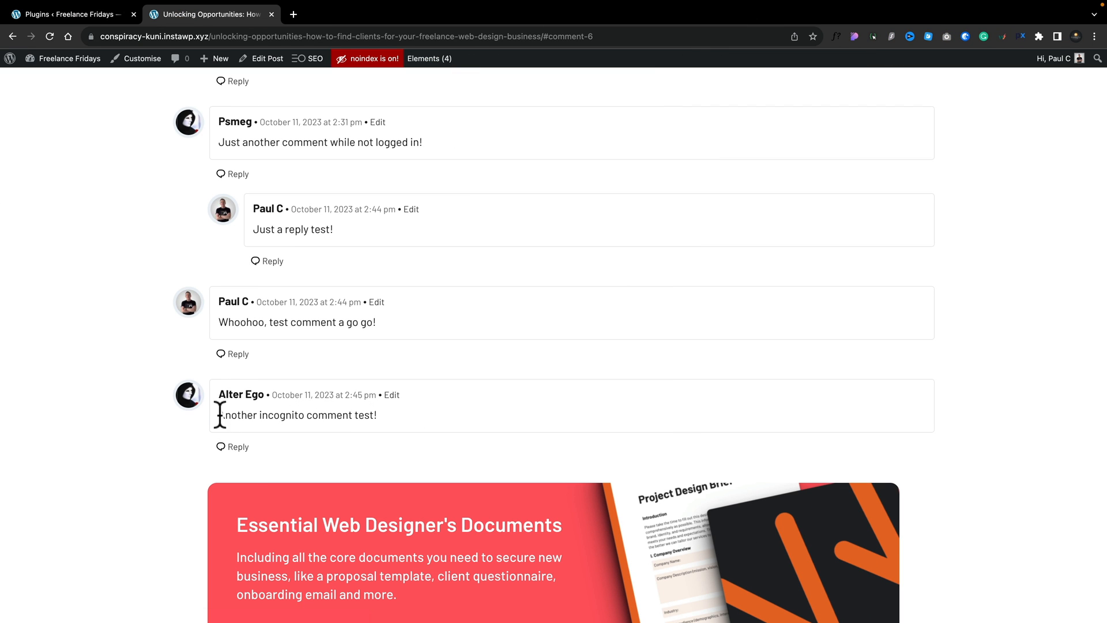
Step: Select the approved comment text, then return to the Fluent Comments plugin details
{"action": "triple_click", "coordinate": [298, 415]}
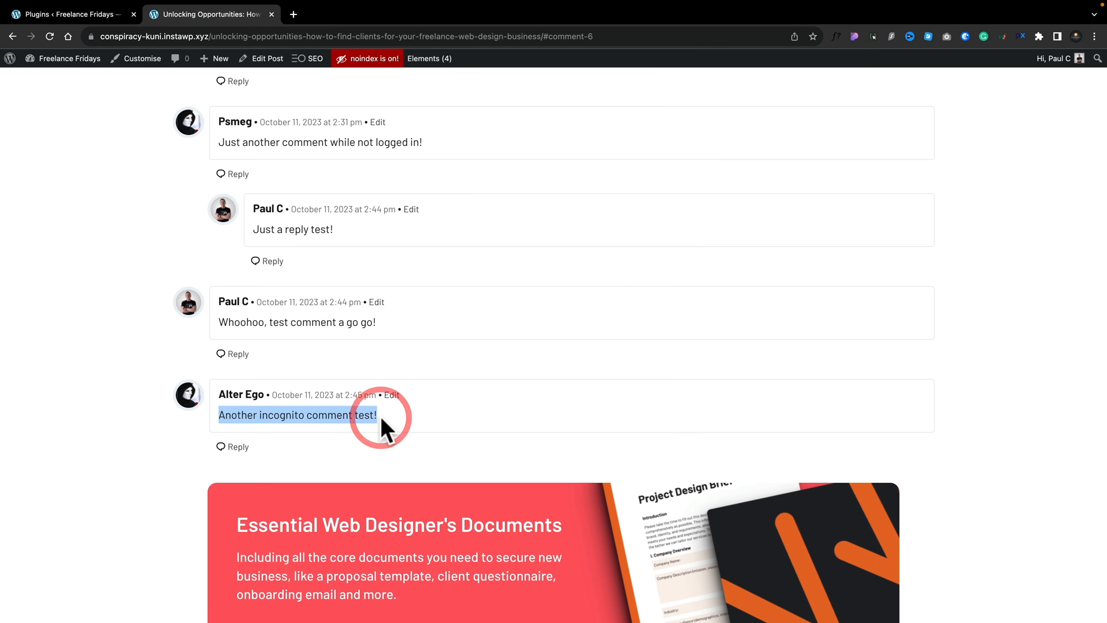
{"action": "left_click", "coordinate": [381, 428]}
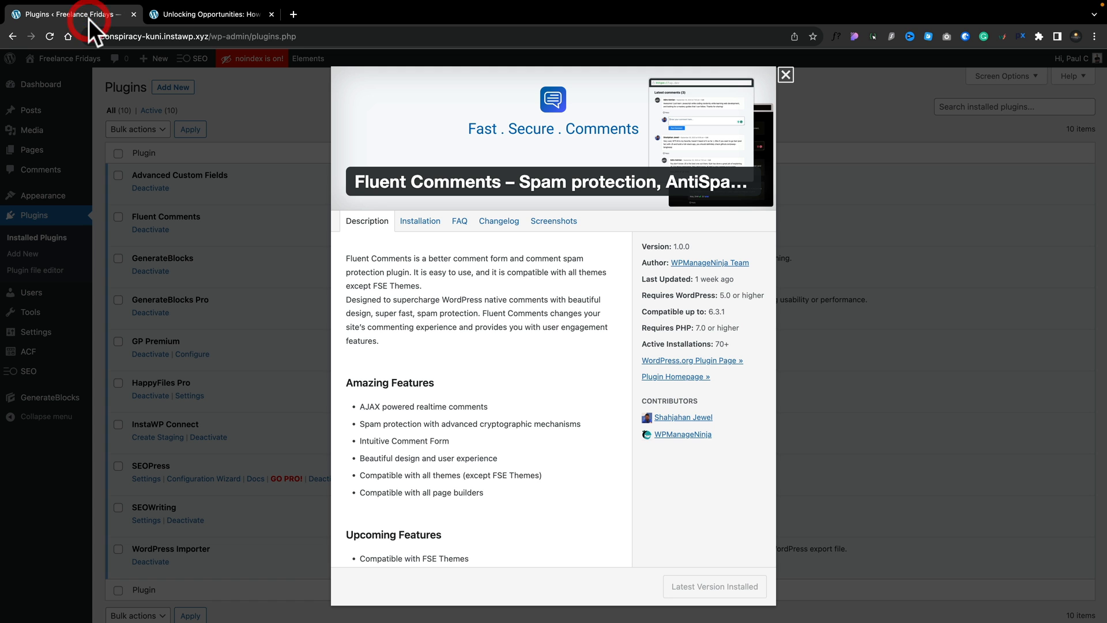
{"action": "mouse_move", "coordinate": [532, 421]}
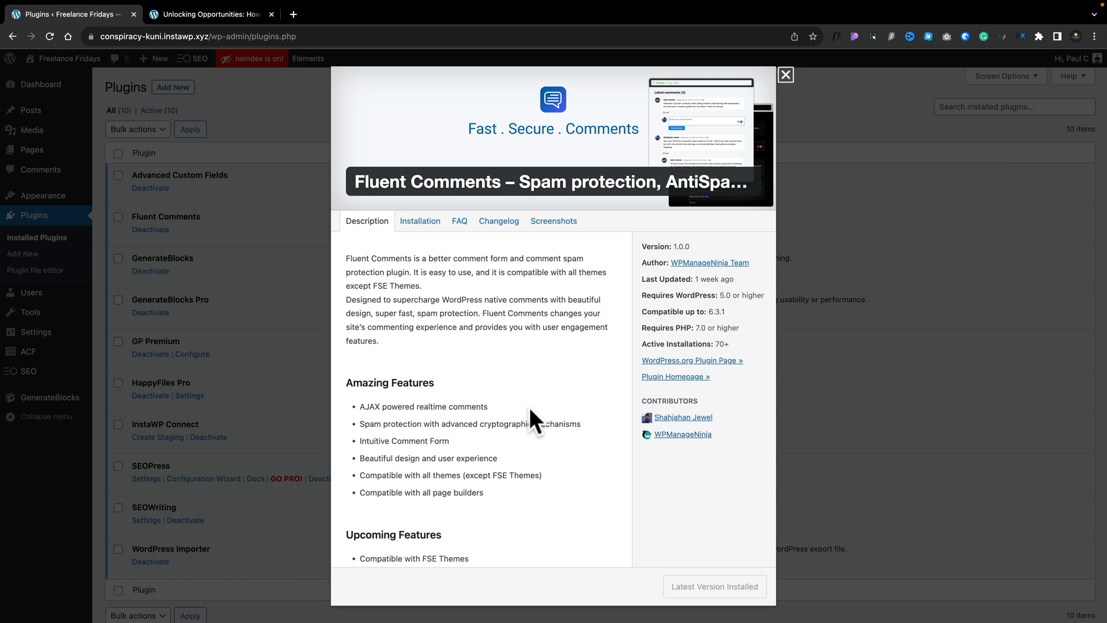
{"action": "scroll", "scroll_direction": "down", "scroll_amount": 3}
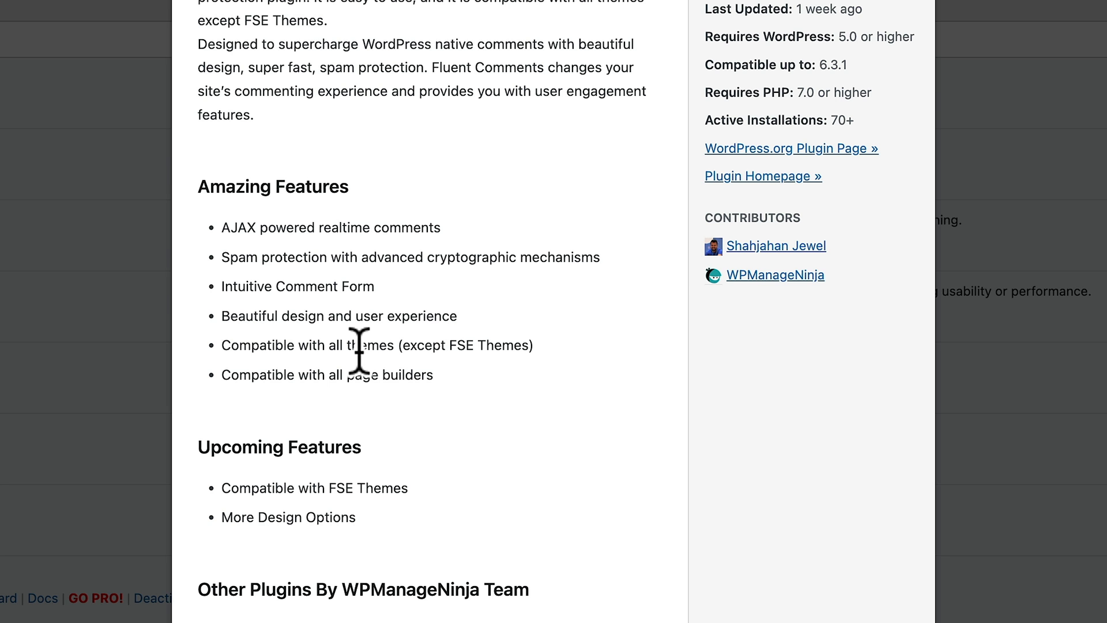
{"action": "mouse_move", "coordinate": [485, 353]}
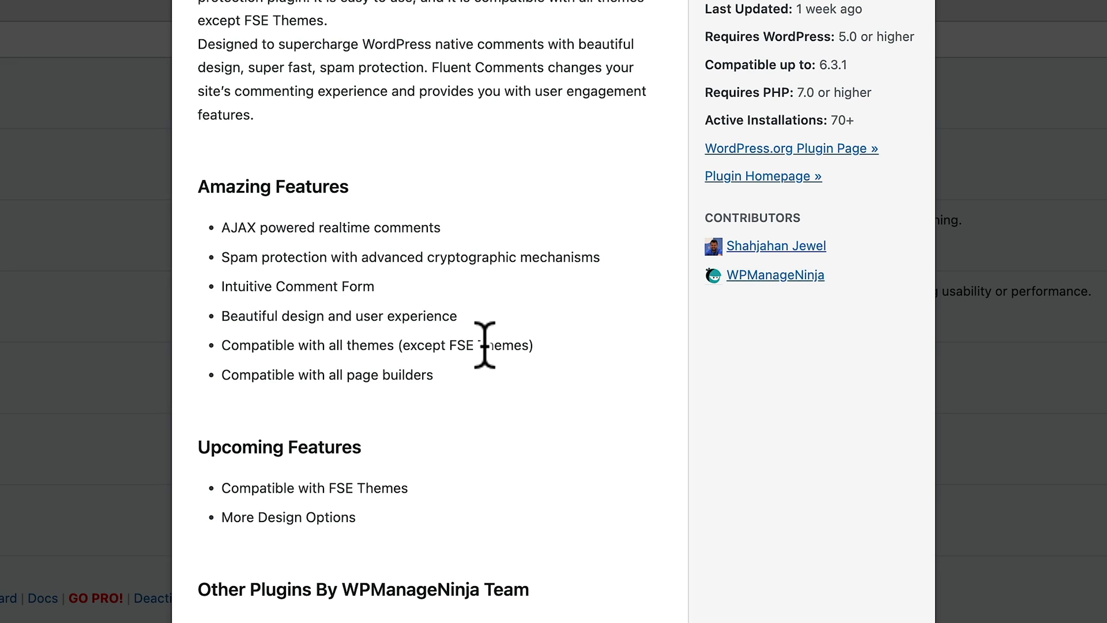